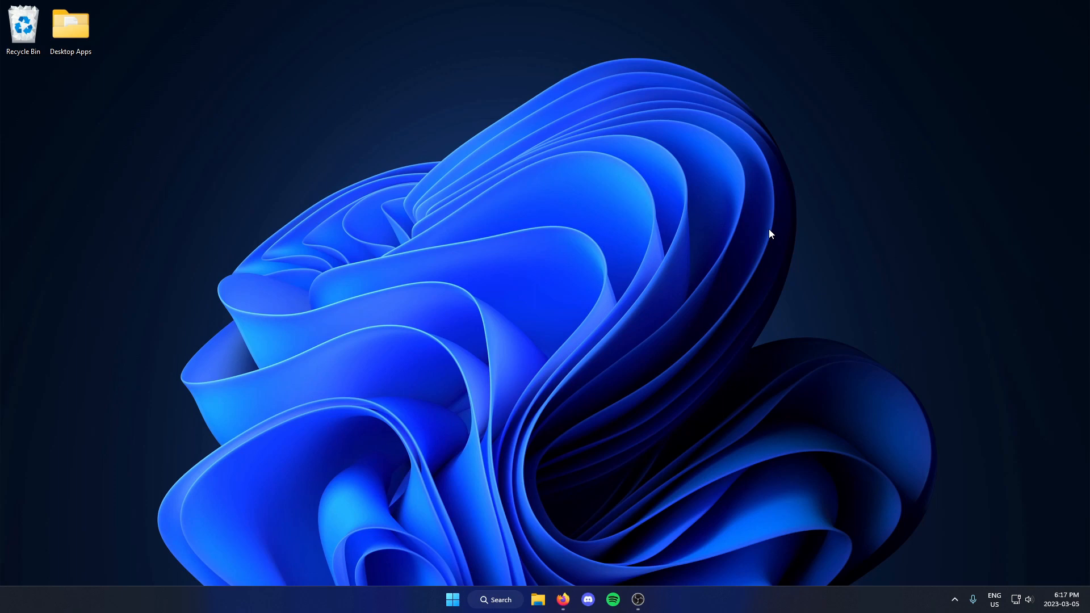
{"action": "mouse_move", "coordinate": [656, 344]}
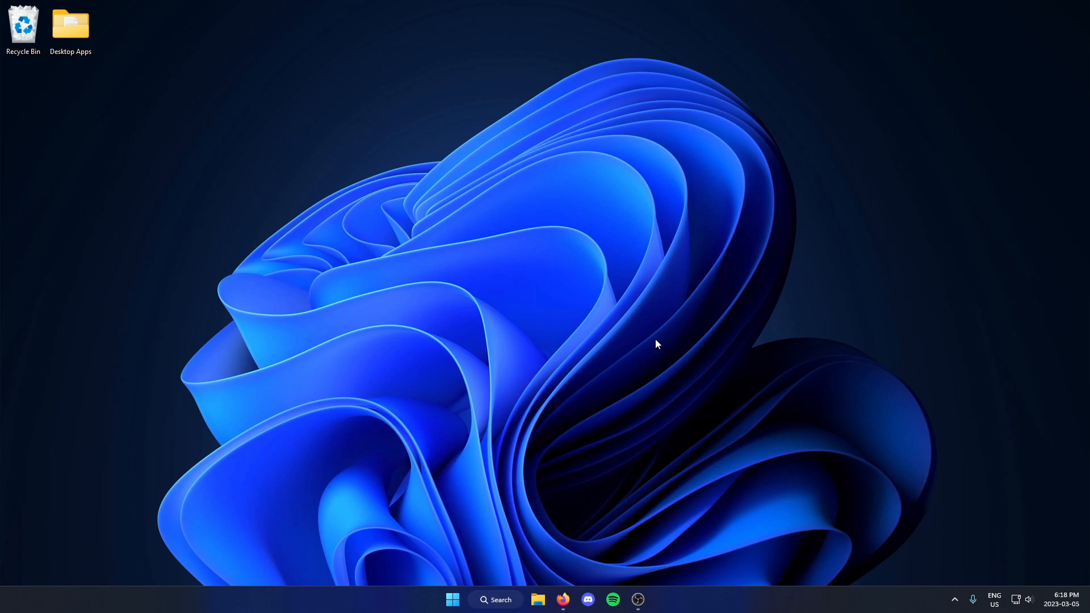
{"action": "mouse_move", "coordinate": [464, 580]}
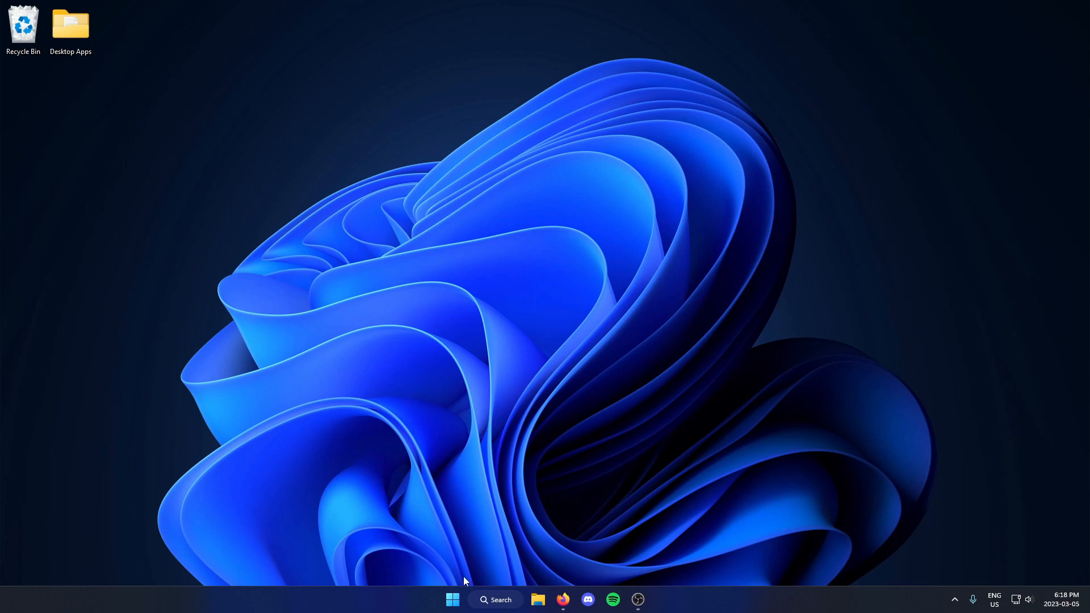
{"action": "mouse_move", "coordinate": [453, 599]}
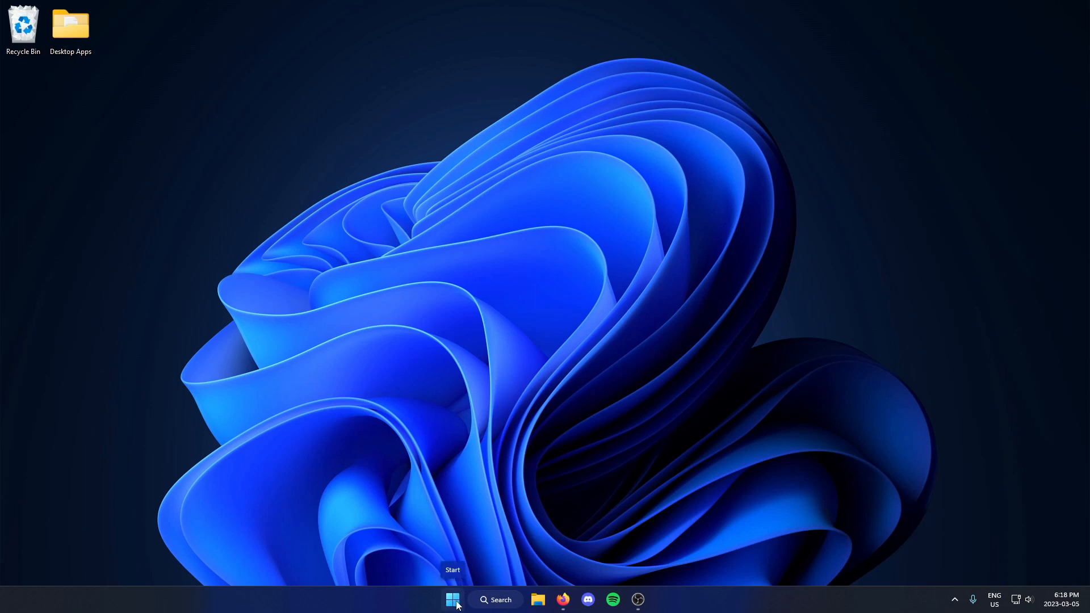
Open the Start button's quick-access menu listing Run and Task Manager.
{"action": "right_click", "coordinate": [452, 599]}
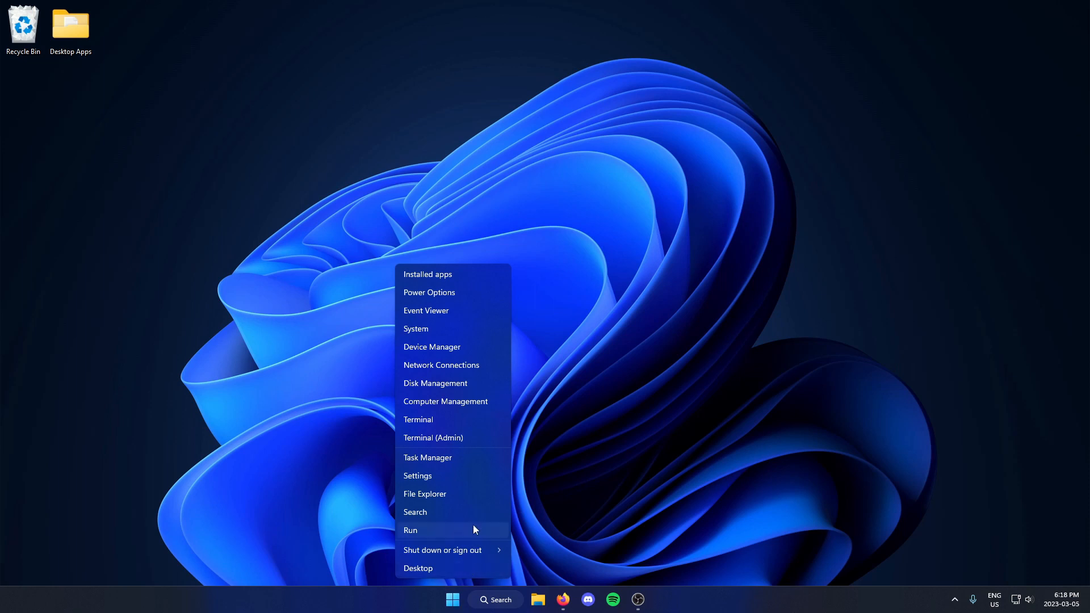
{"action": "mouse_move", "coordinate": [450, 476]}
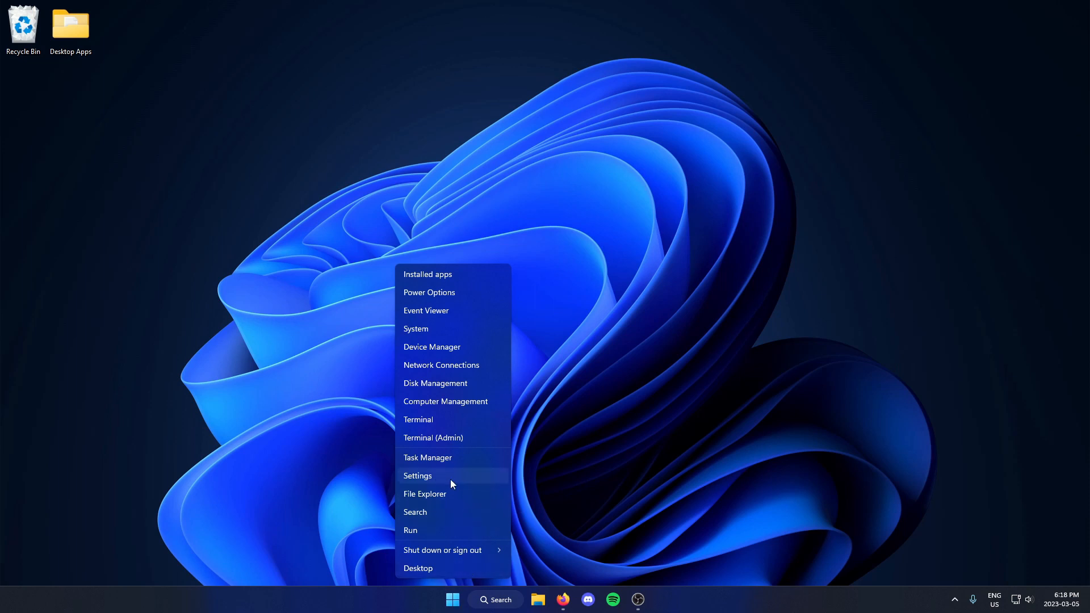
Launch Settings from the quick-access menu, landing on the System page.
{"action": "left_click", "coordinate": [418, 475]}
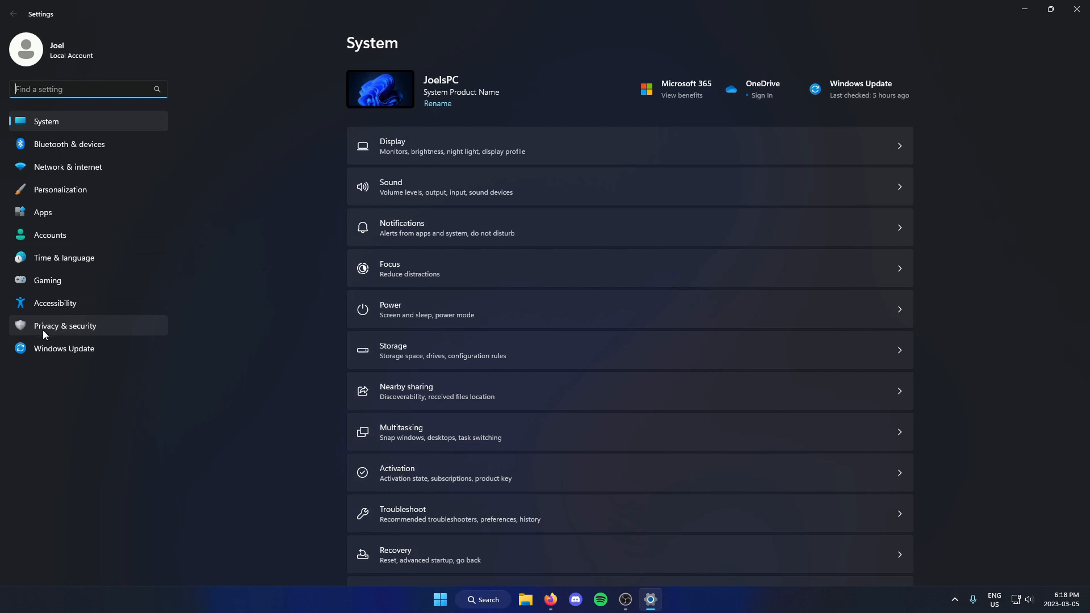
{"action": "mouse_move", "coordinate": [118, 332]}
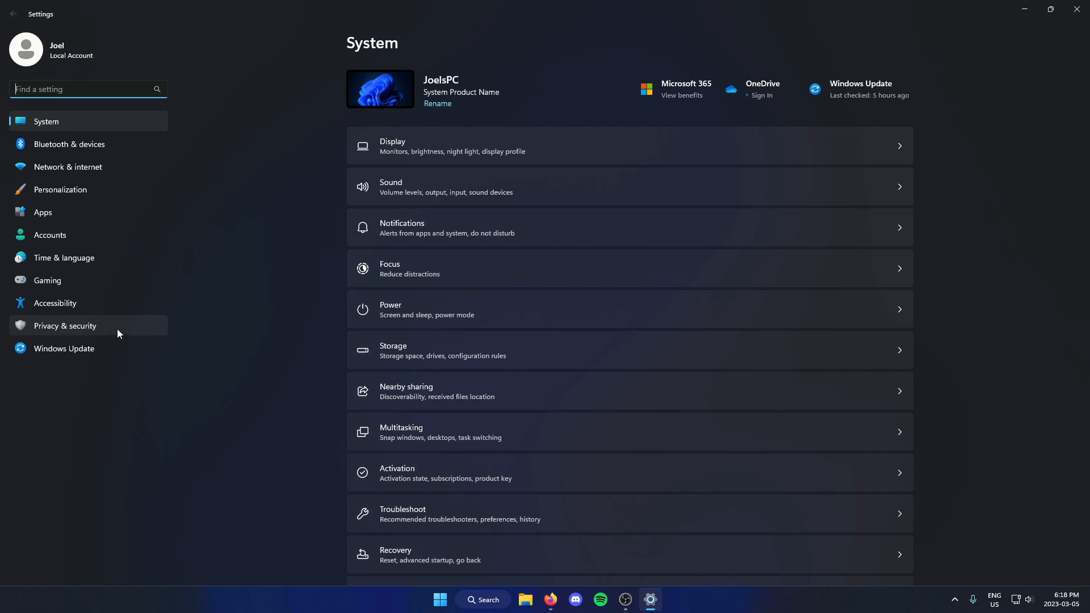
Open the Windows Security app from the Privacy & security settings section.
{"action": "left_click", "coordinate": [65, 326]}
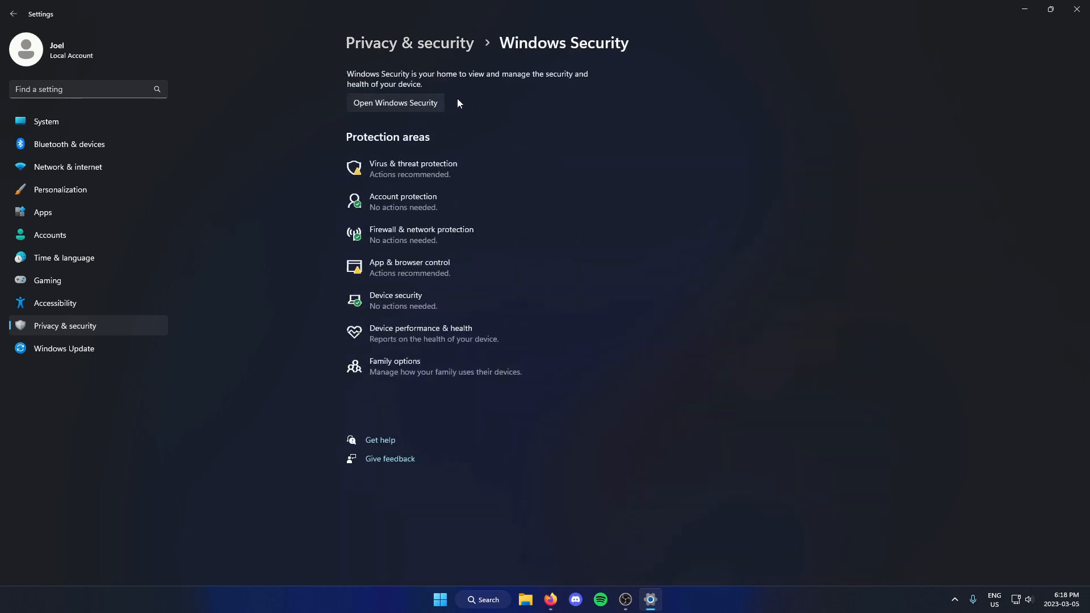
{"action": "mouse_move", "coordinate": [410, 119]}
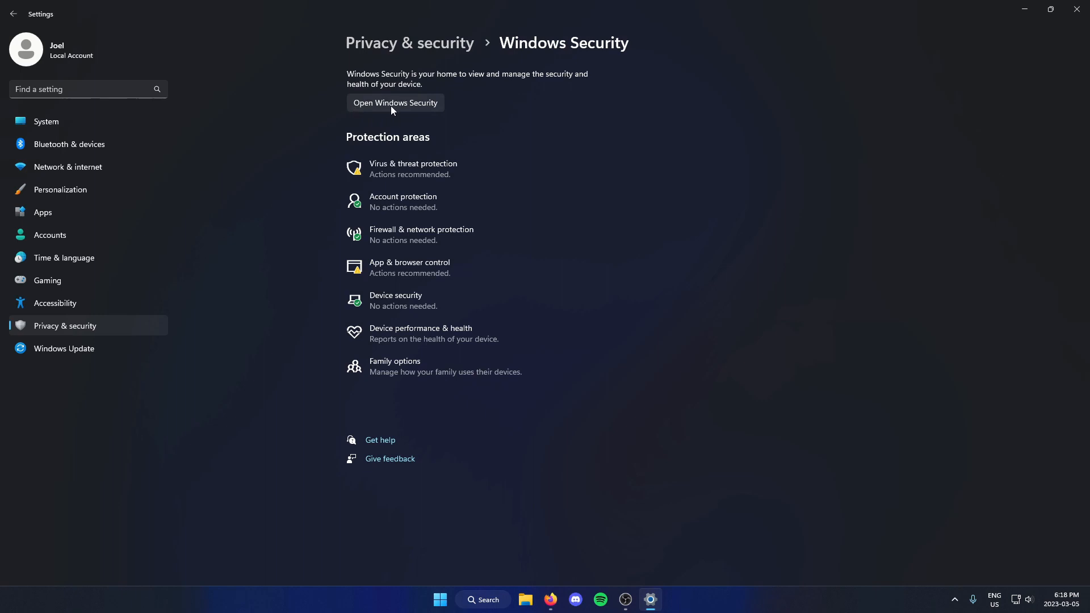
{"action": "mouse_move", "coordinate": [418, 108]}
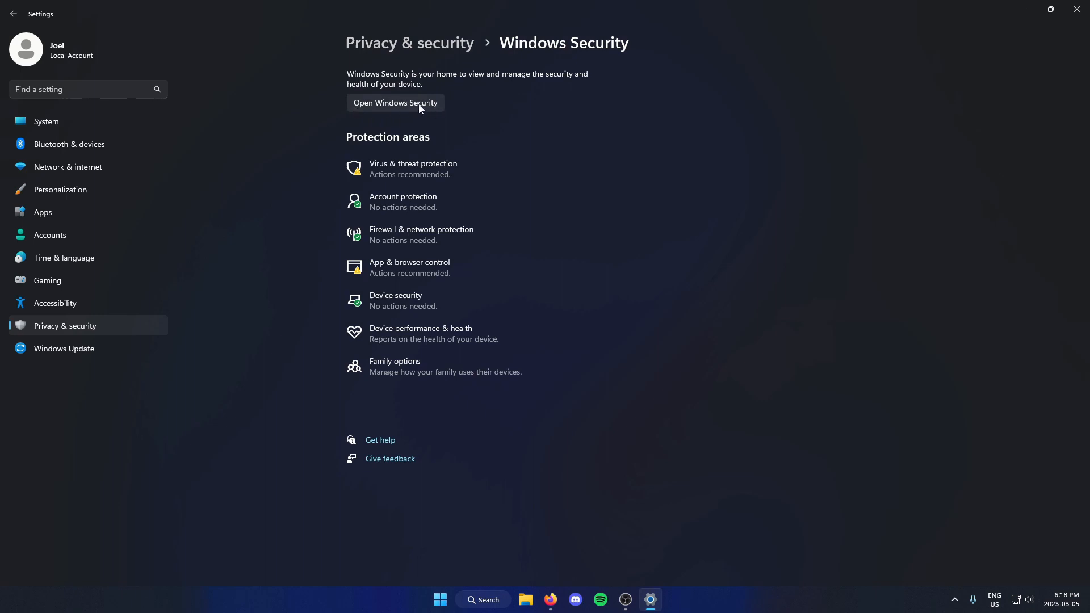
{"action": "left_click", "coordinate": [395, 102]}
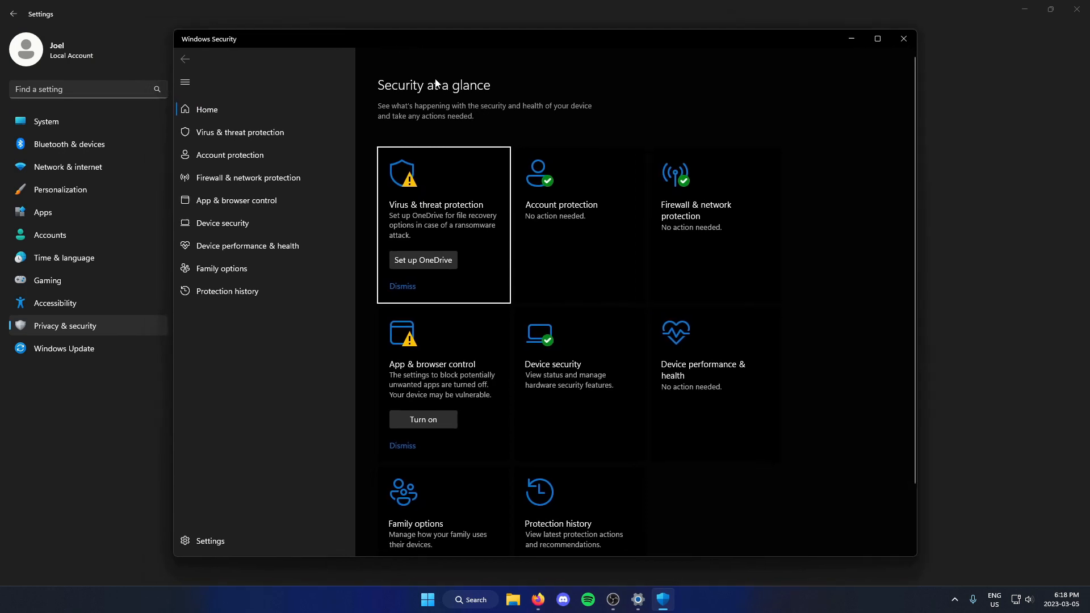
{"action": "mouse_move", "coordinate": [242, 133]}
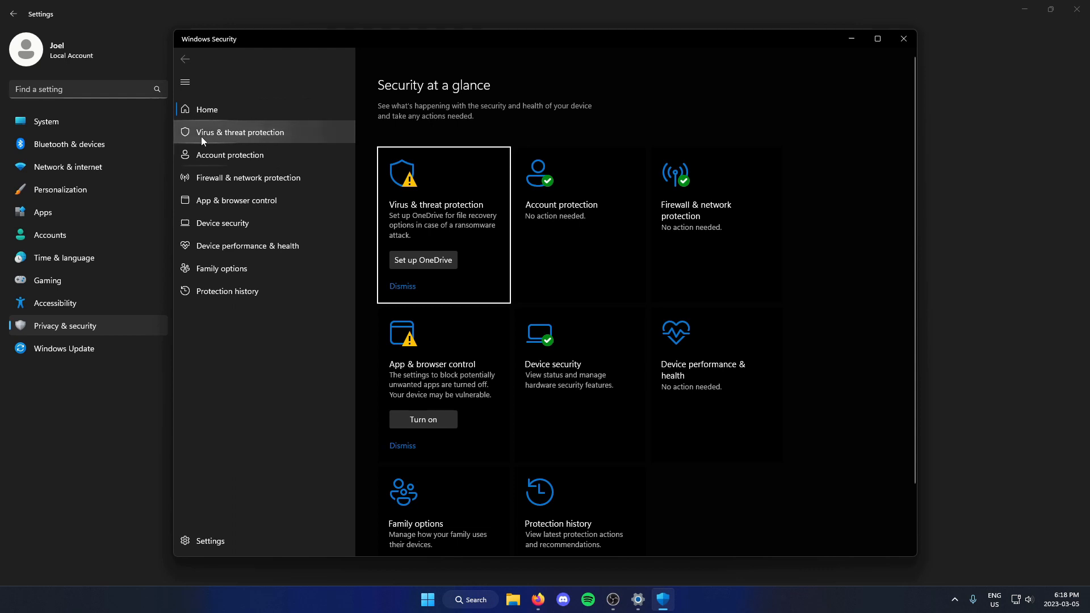
{"action": "mouse_move", "coordinate": [217, 140]}
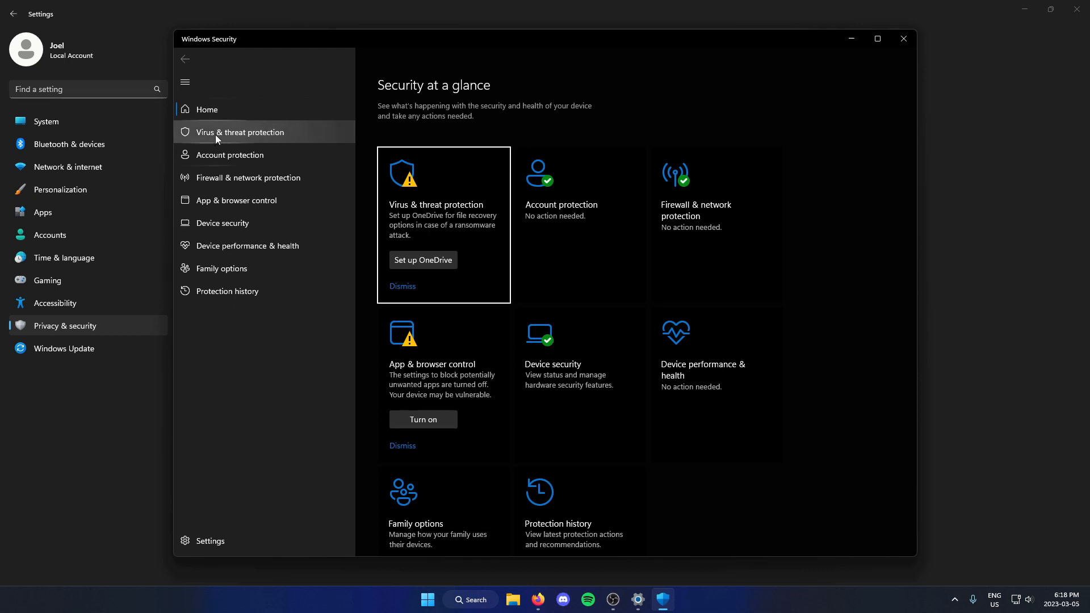
Show the Virus & threat protection page with current threats and last scan details.
{"action": "left_click", "coordinate": [242, 132]}
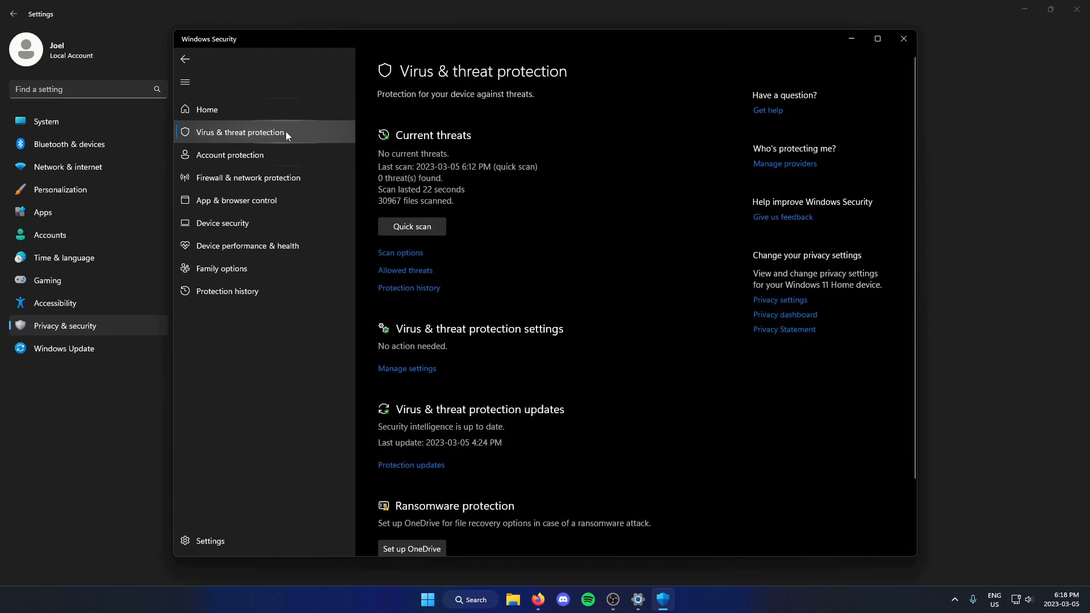
{"action": "mouse_move", "coordinate": [501, 224]}
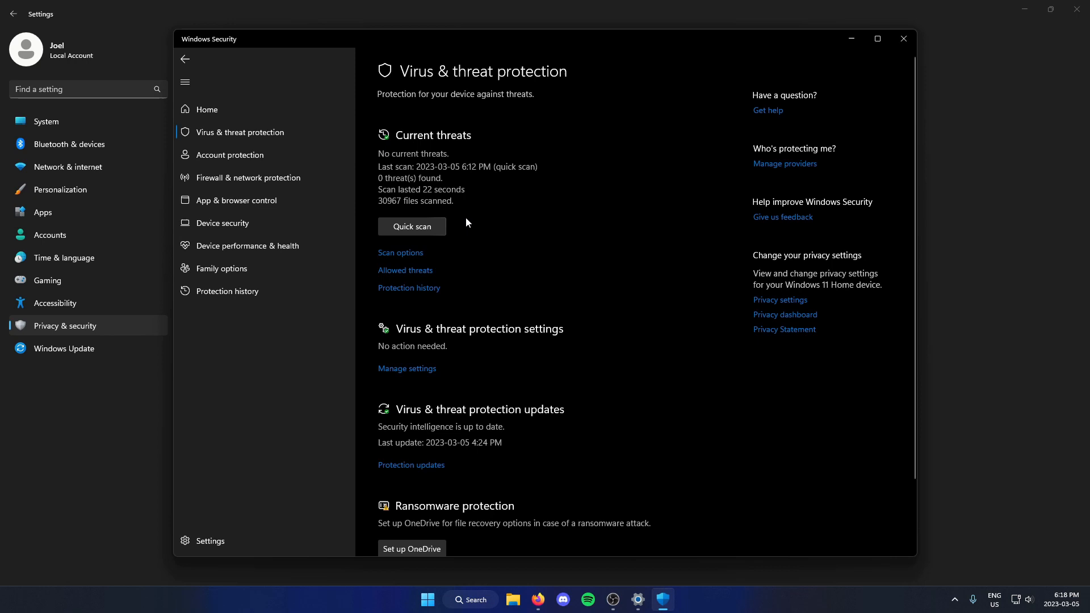
{"action": "mouse_move", "coordinate": [400, 252]}
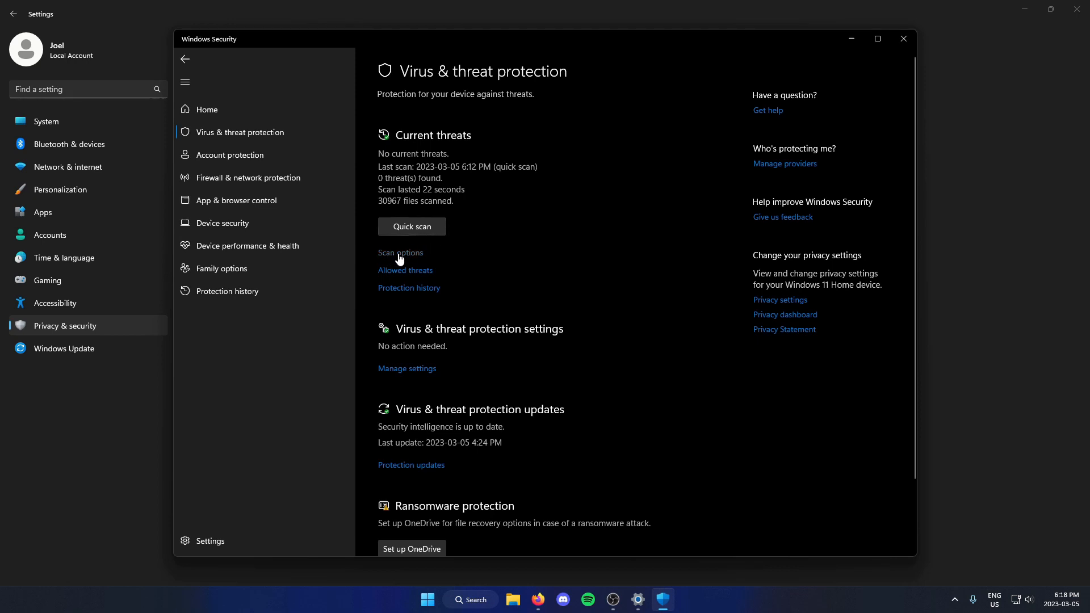
Open Scan options to list Quick, Full, Customised and offline Defender scans.
{"action": "left_click", "coordinate": [401, 253]}
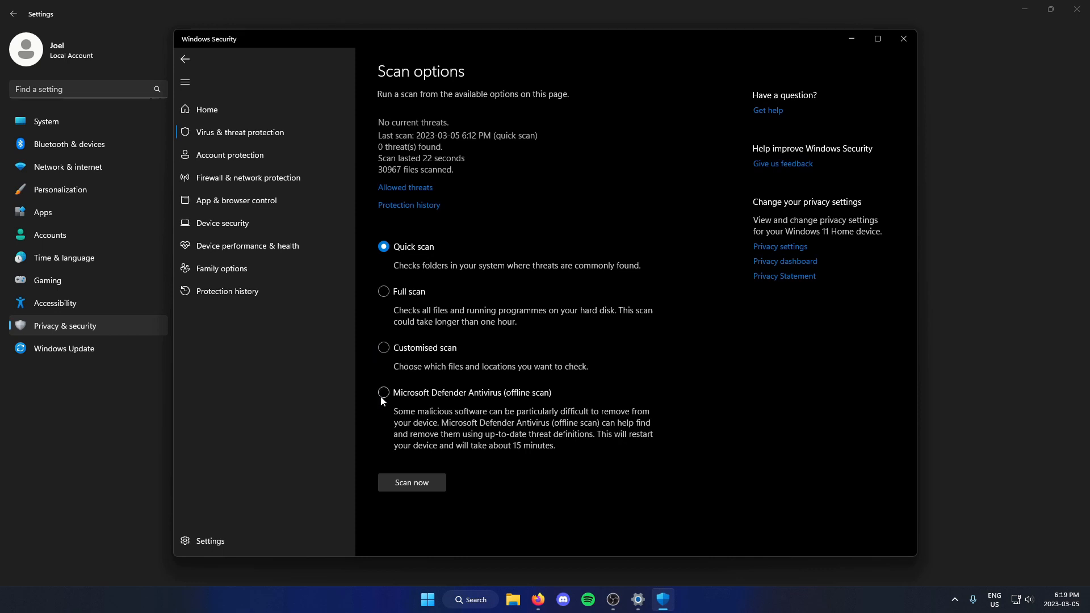
{"action": "mouse_move", "coordinate": [515, 400]}
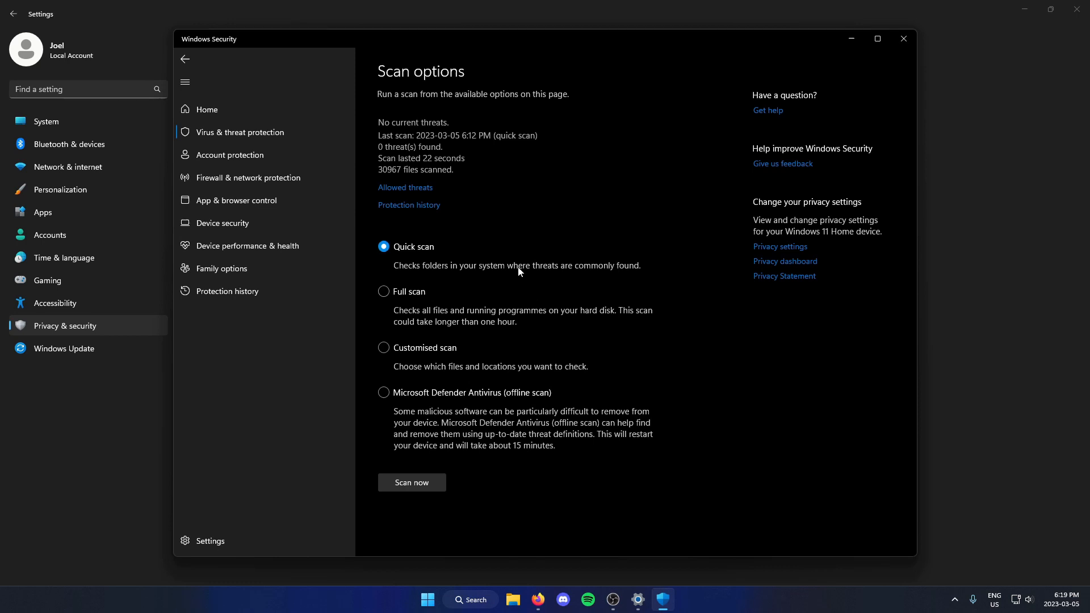
{"action": "mouse_move", "coordinate": [459, 436]}
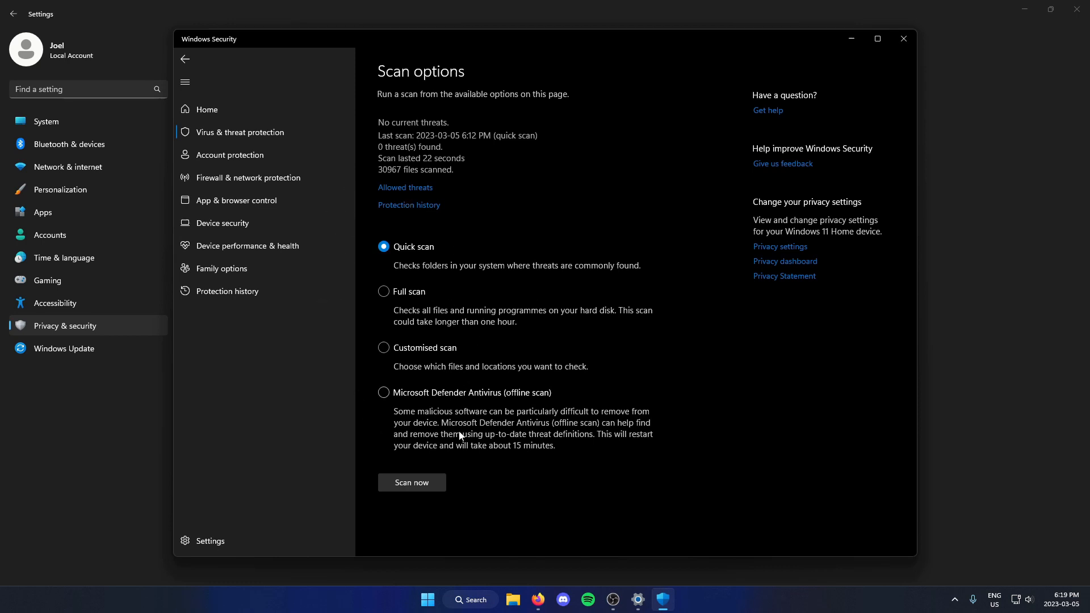
{"action": "mouse_move", "coordinate": [504, 477]}
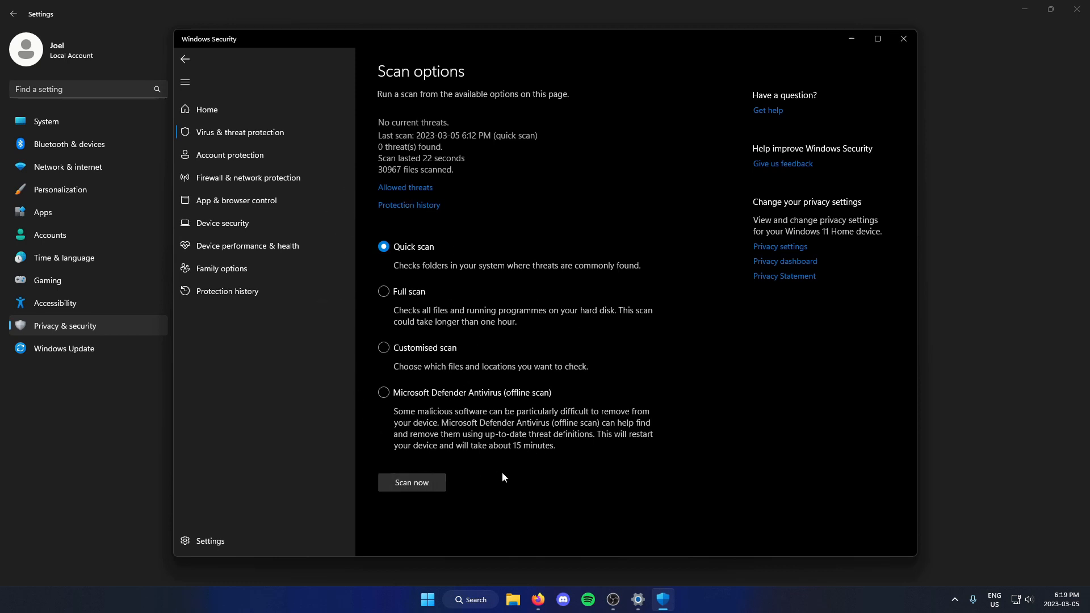